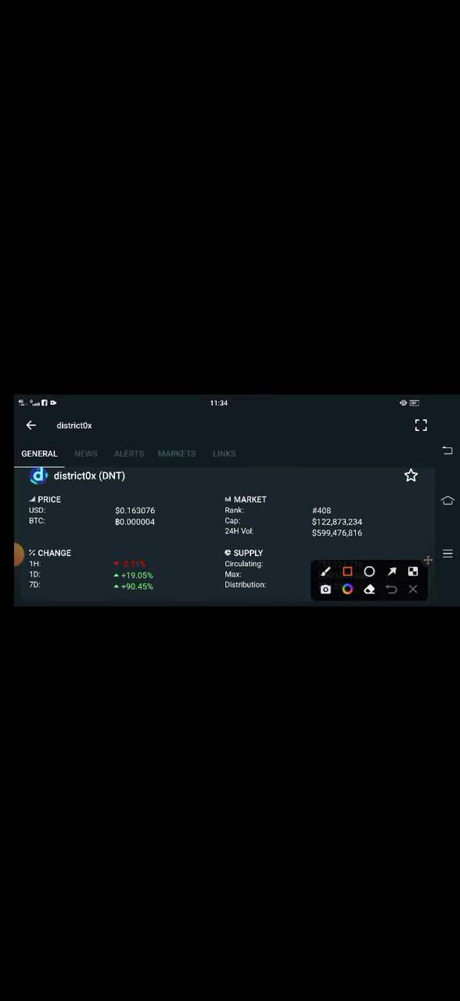
Box the district0x USD/BTC price figures in red and switch to the arrow tool.
{"action": "left_click_drag", "start_coordinate": [106, 497], "coordinate": [176, 535]}
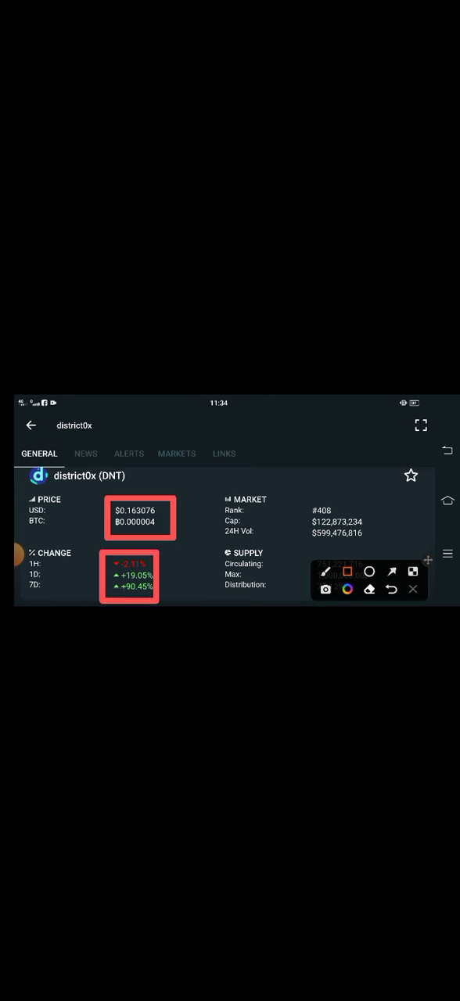
{"action": "left_click", "coordinate": [390, 572]}
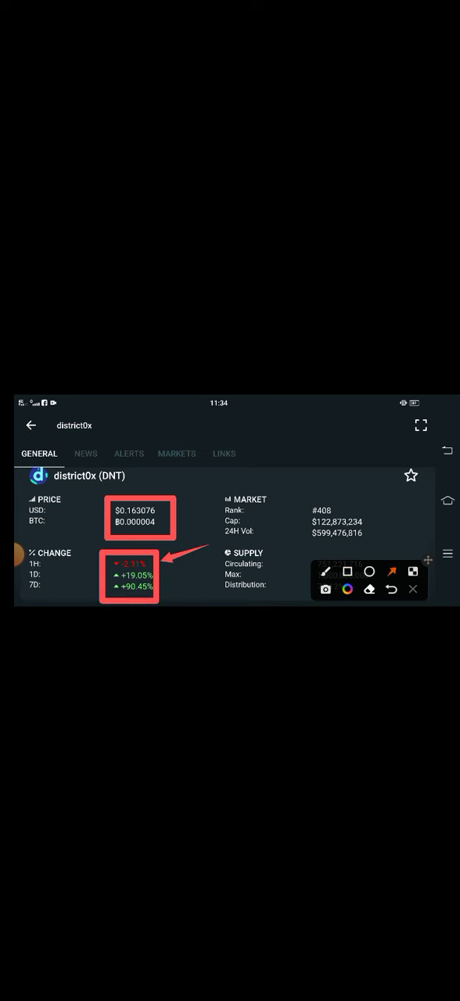